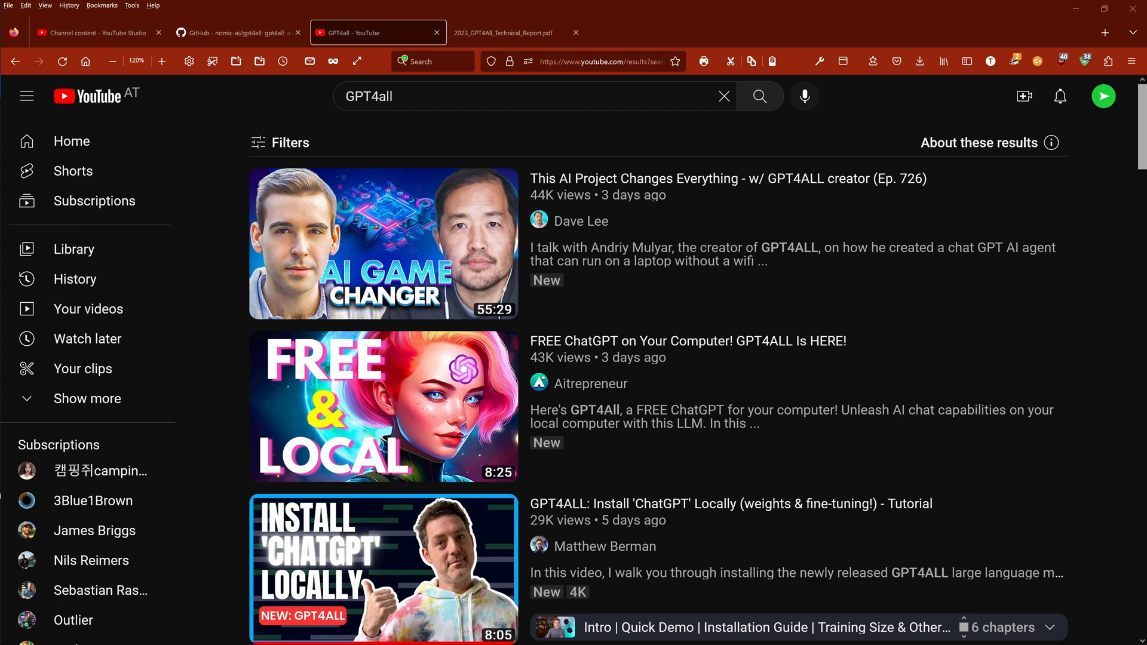
pyautogui.moveTo(640, 295)
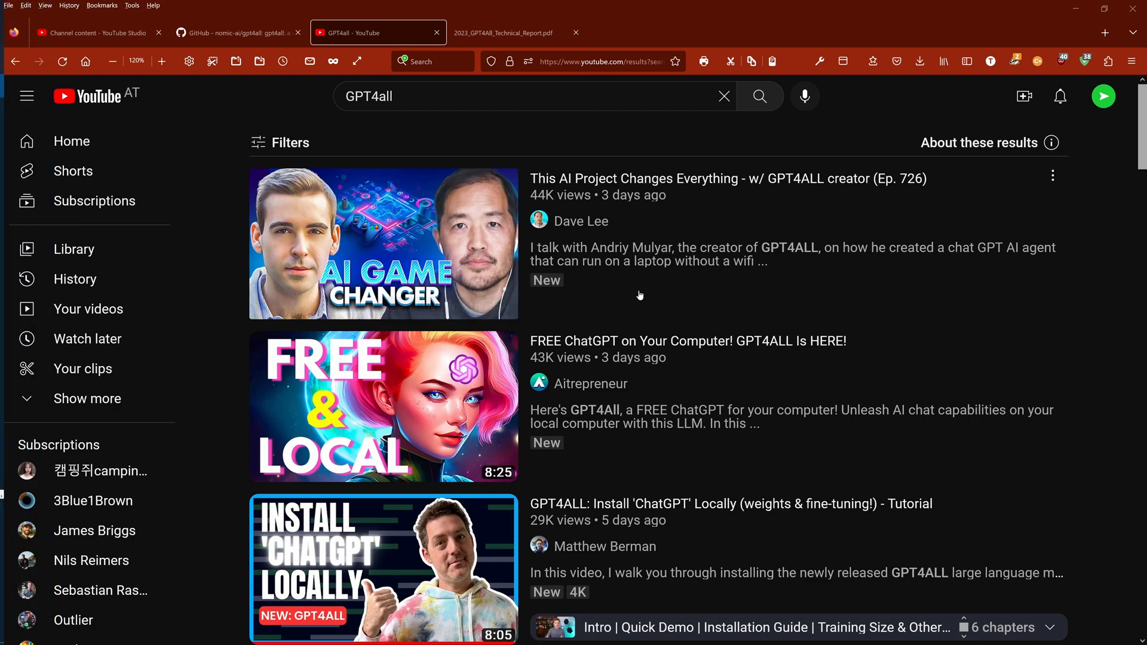
pyautogui.moveTo(382, 244)
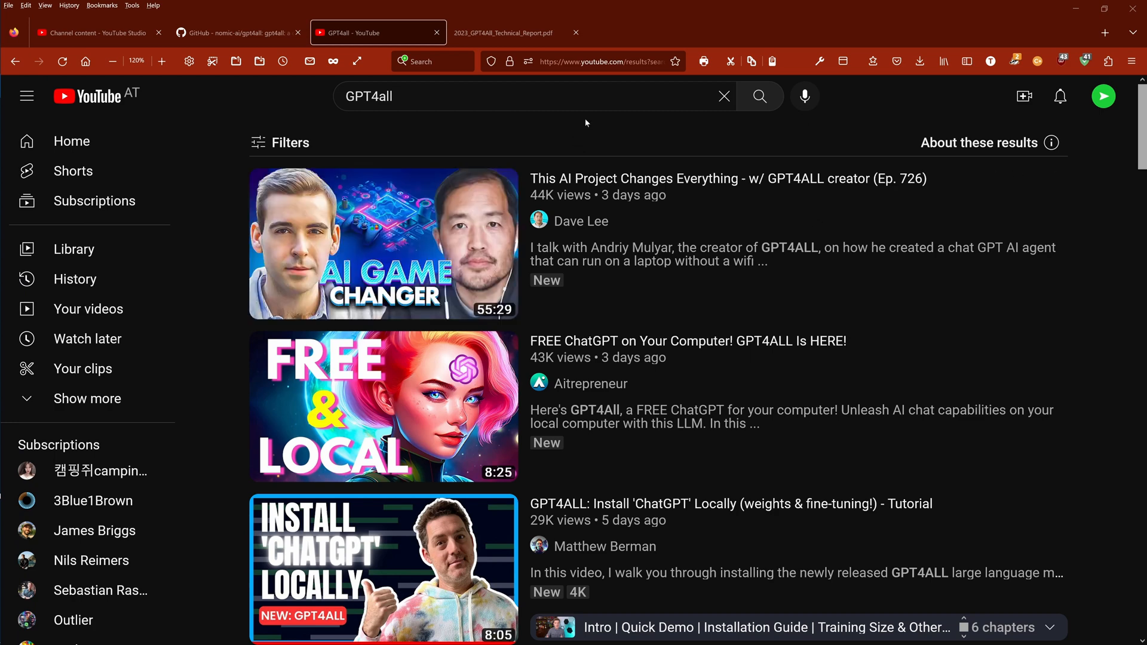
pyautogui.moveTo(383, 406)
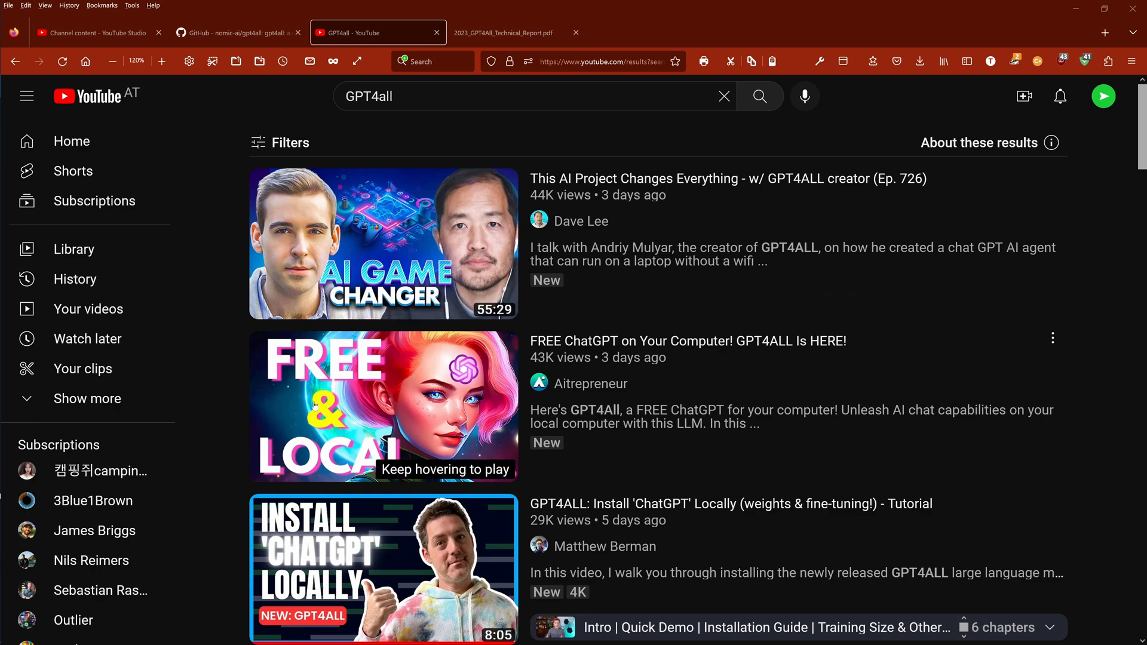
pyautogui.moveTo(383, 407)
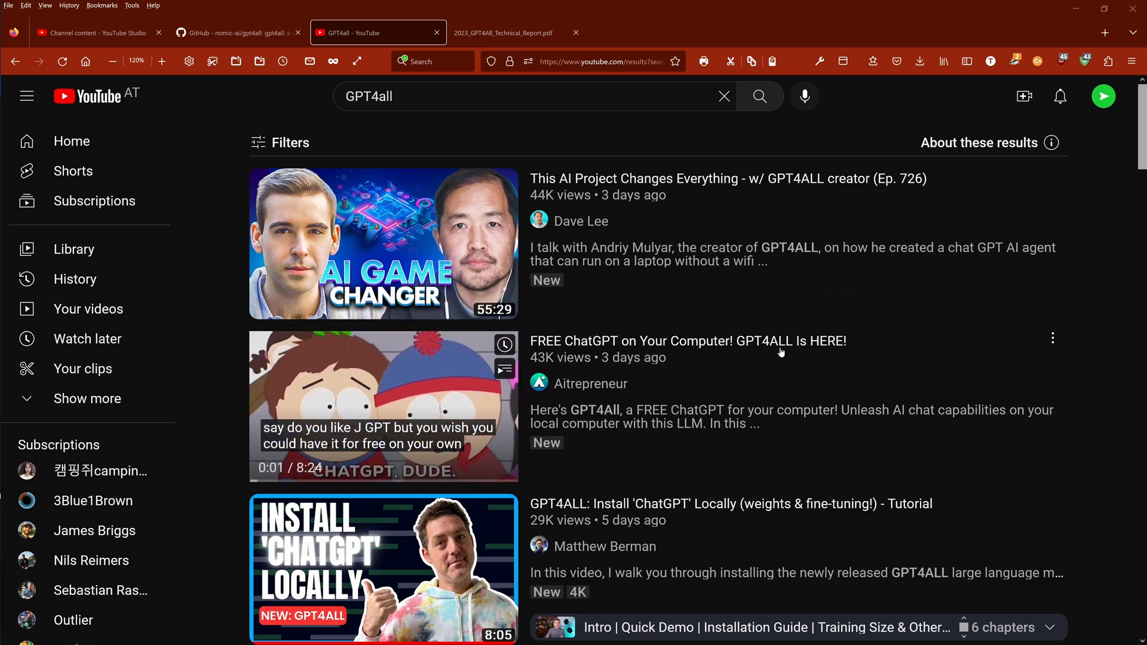
# - Scroll down through the GPT4All YouTube search results
pyautogui.scroll(-3)
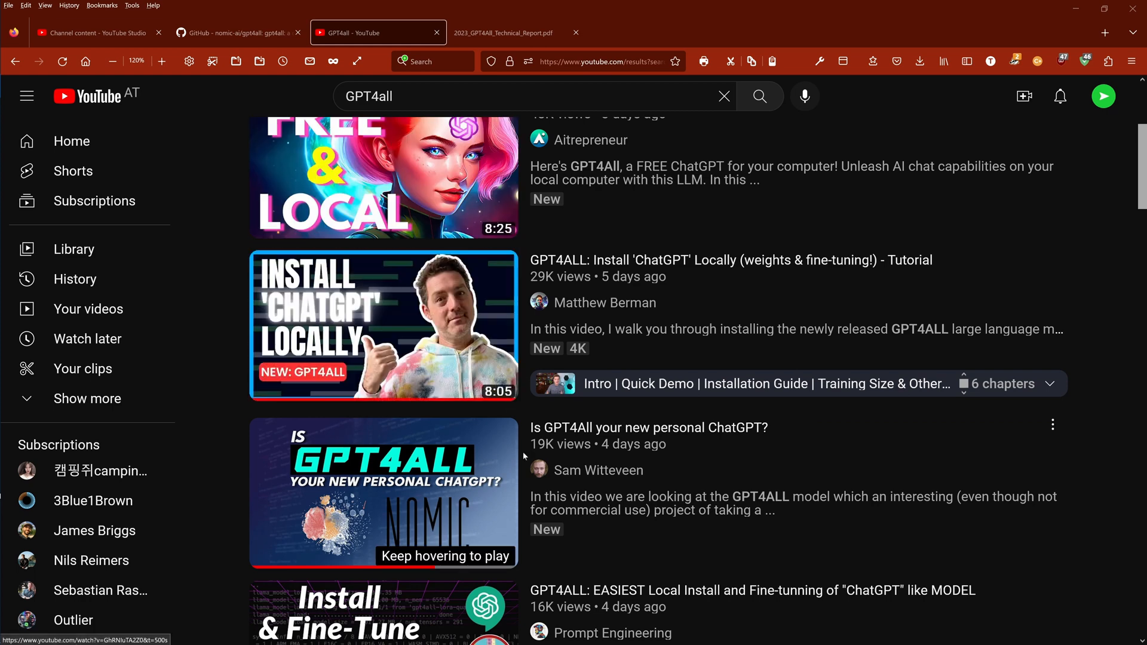
pyautogui.moveTo(382, 492)
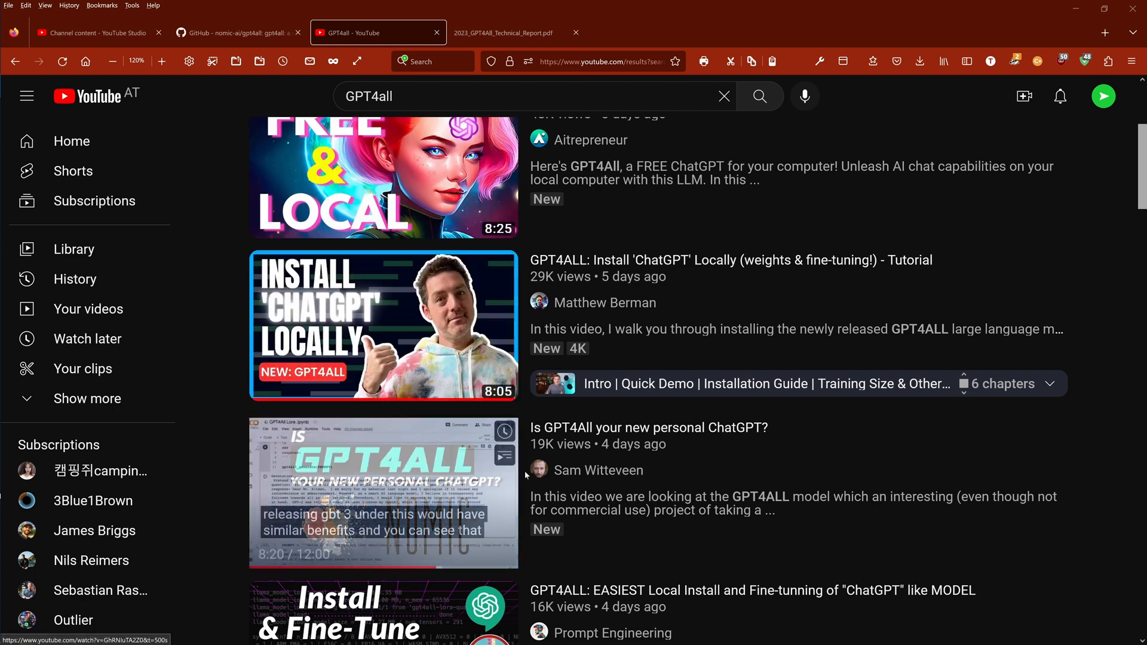
pyautogui.scroll(-3)
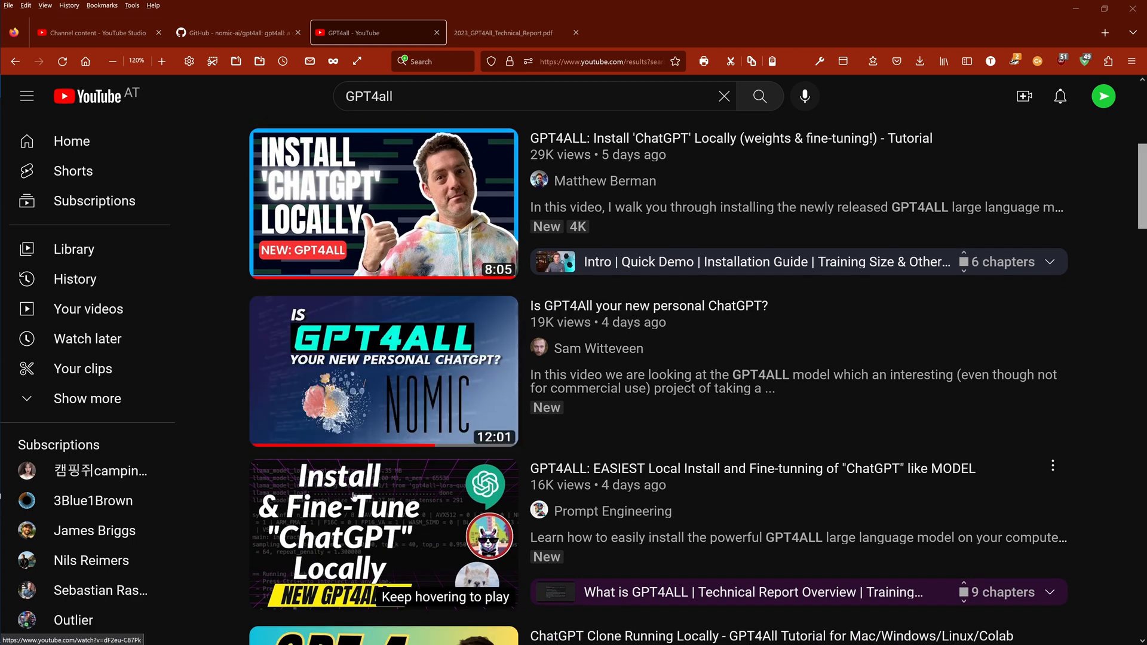
pyautogui.scroll(-3)
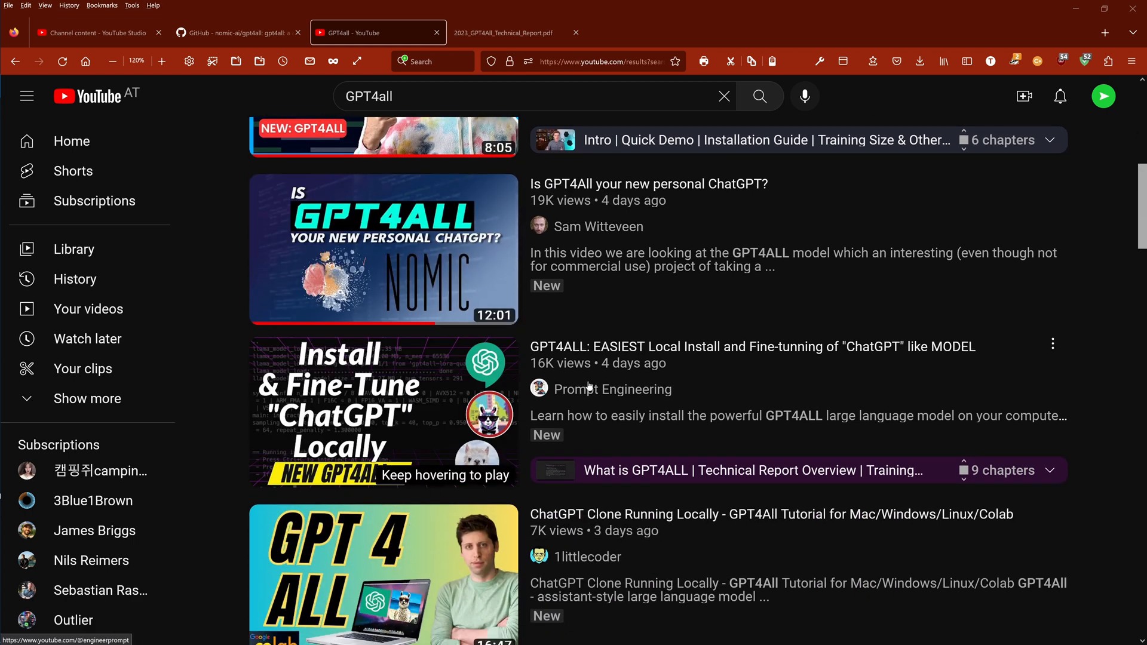
pyautogui.moveTo(394, 558)
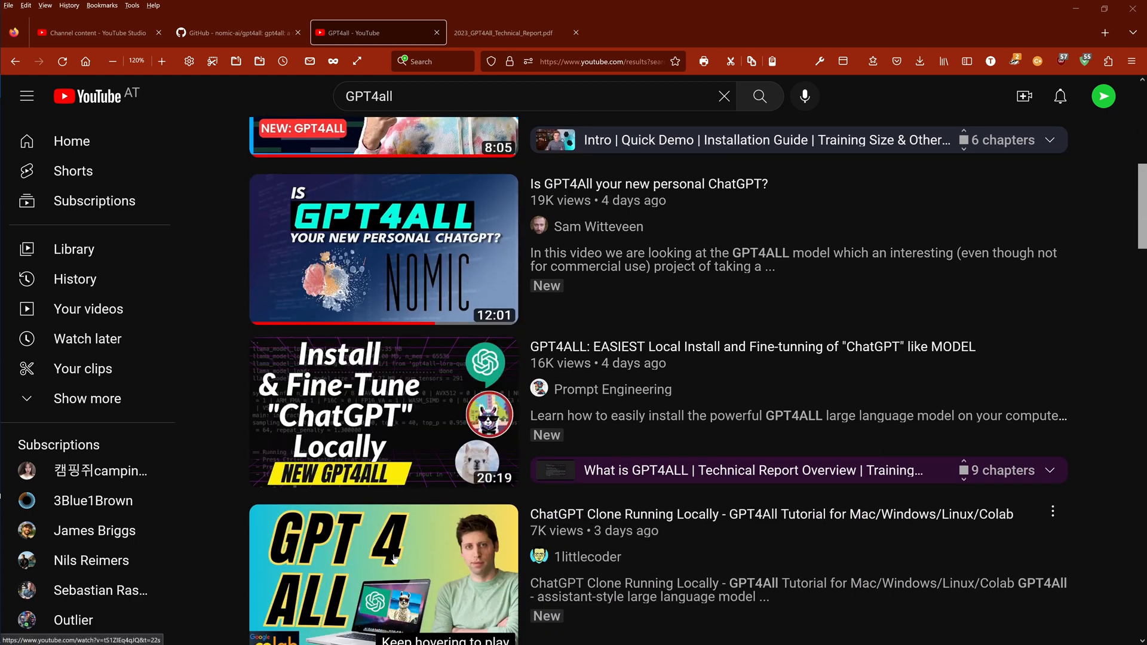
pyautogui.scroll(-3)
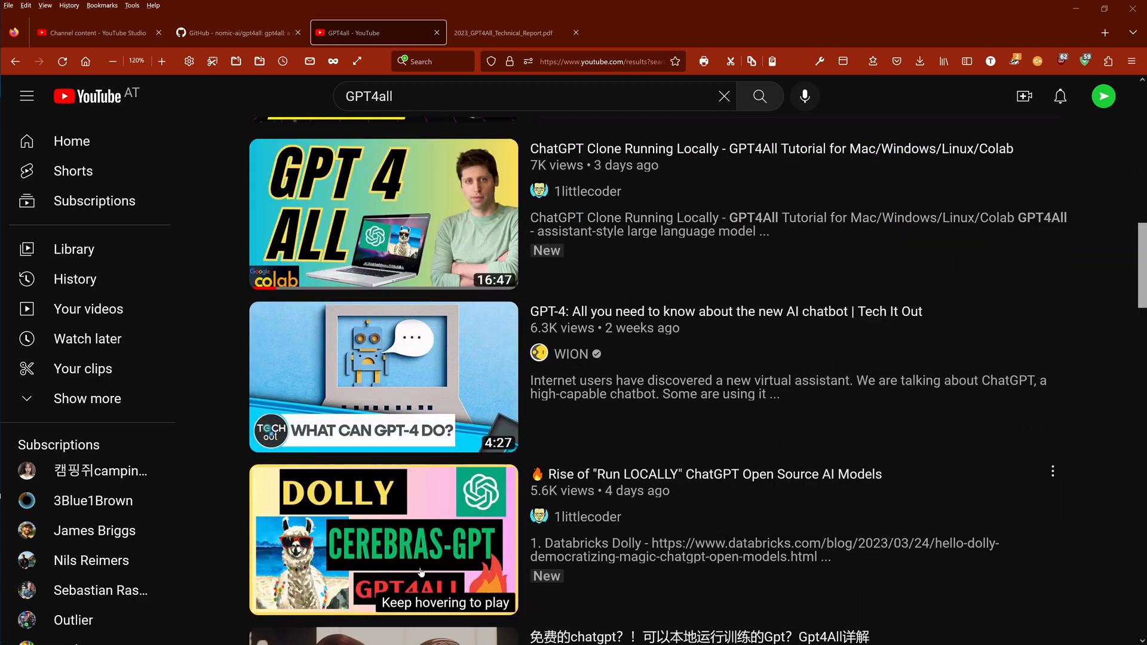
pyautogui.scroll(-3)
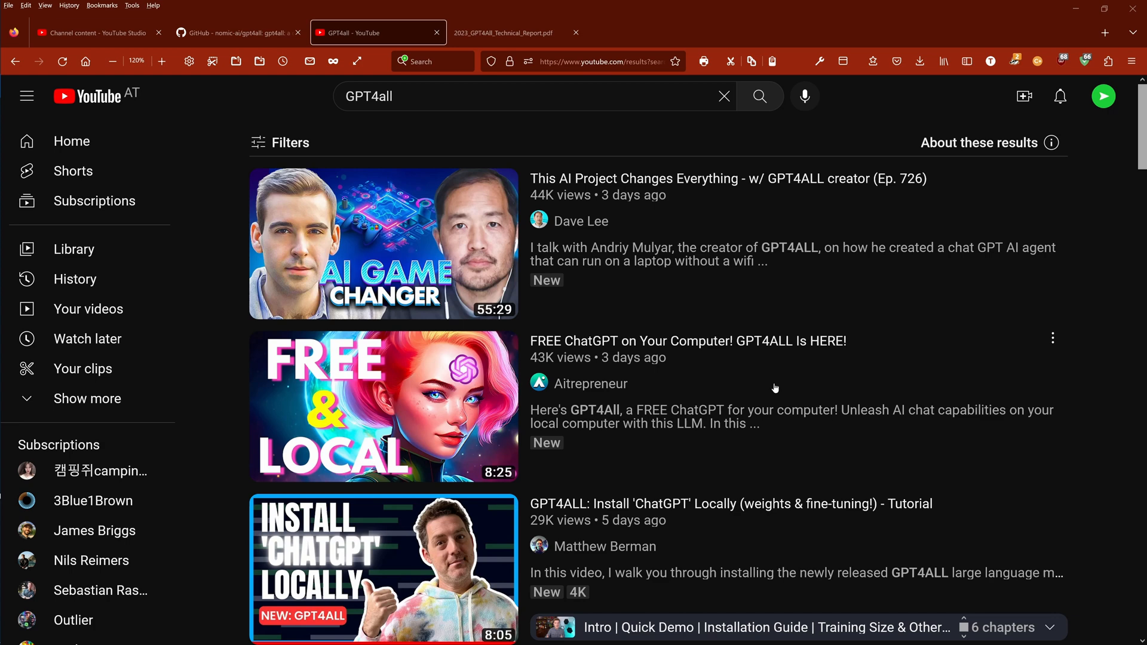
pyautogui.moveTo(382, 244)
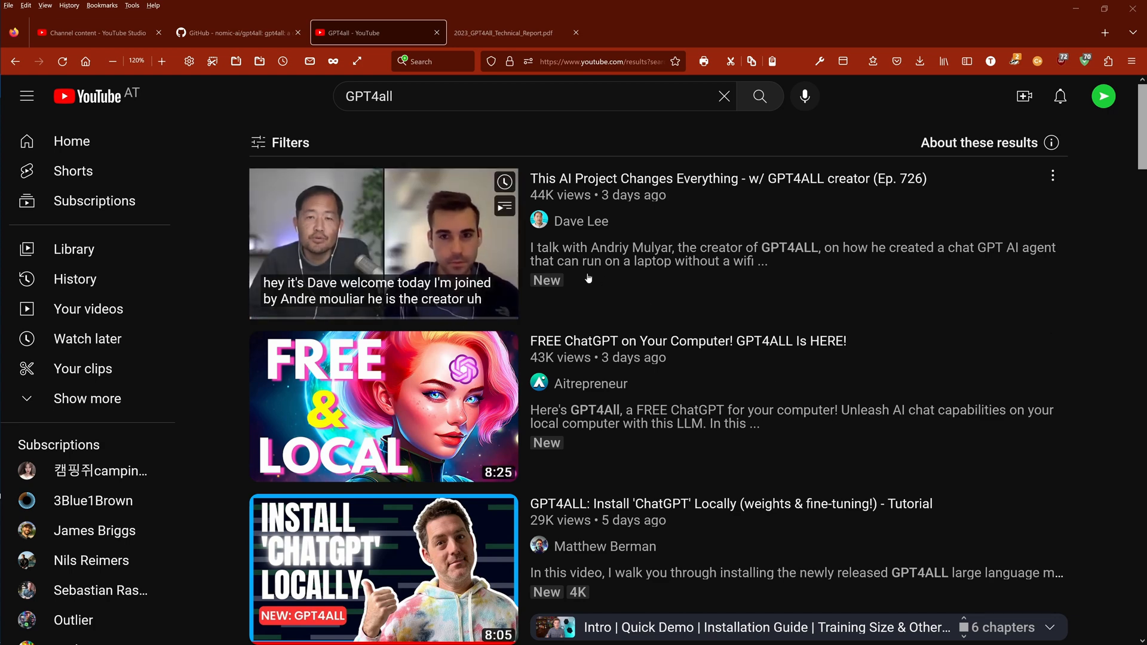
# - Switch to 2023_GPT4All_Technical_Report.pdf, select its title and read down to Model Training
pyautogui.click(509, 32)
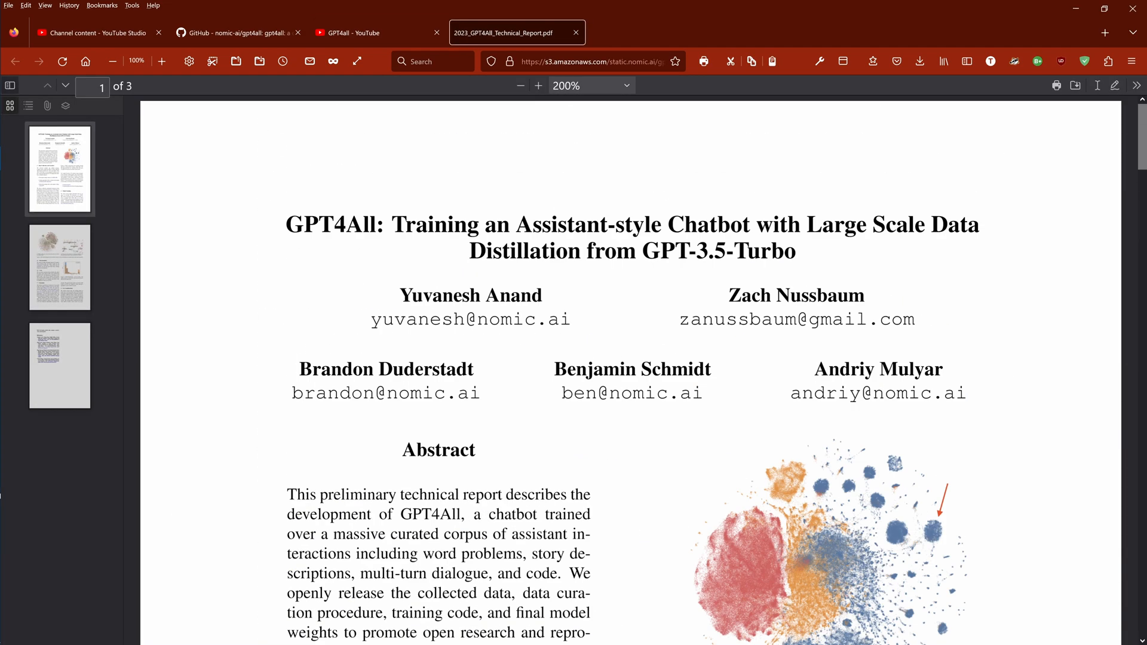
pyautogui.moveTo(393, 224); pyautogui.dragTo(729, 225)
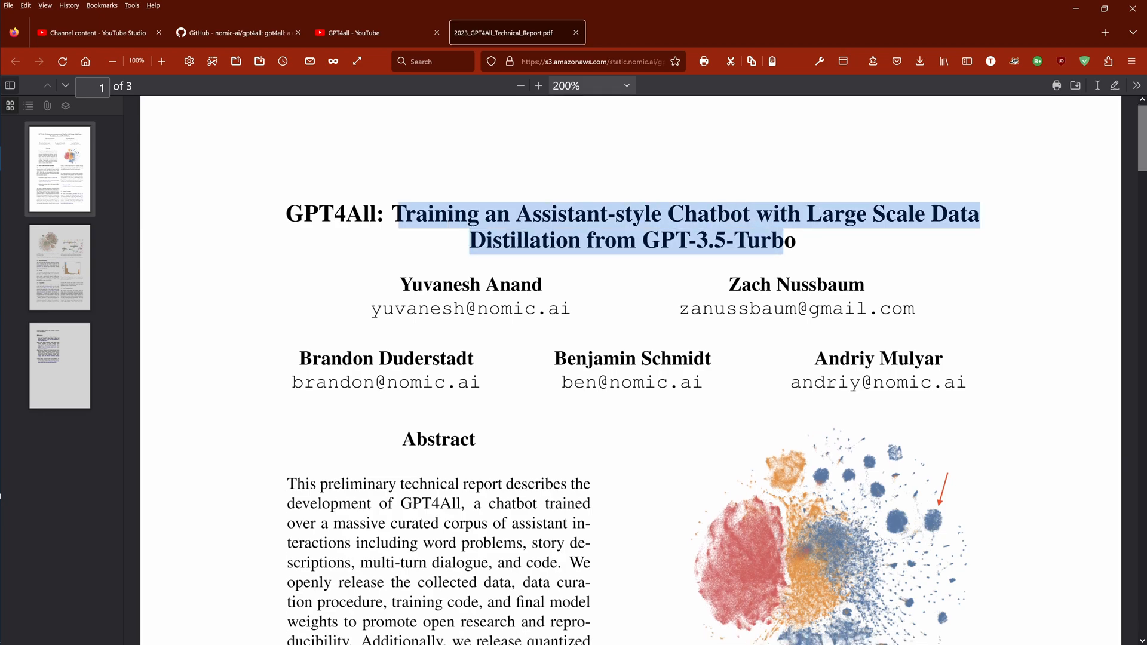
pyautogui.scroll(-3)
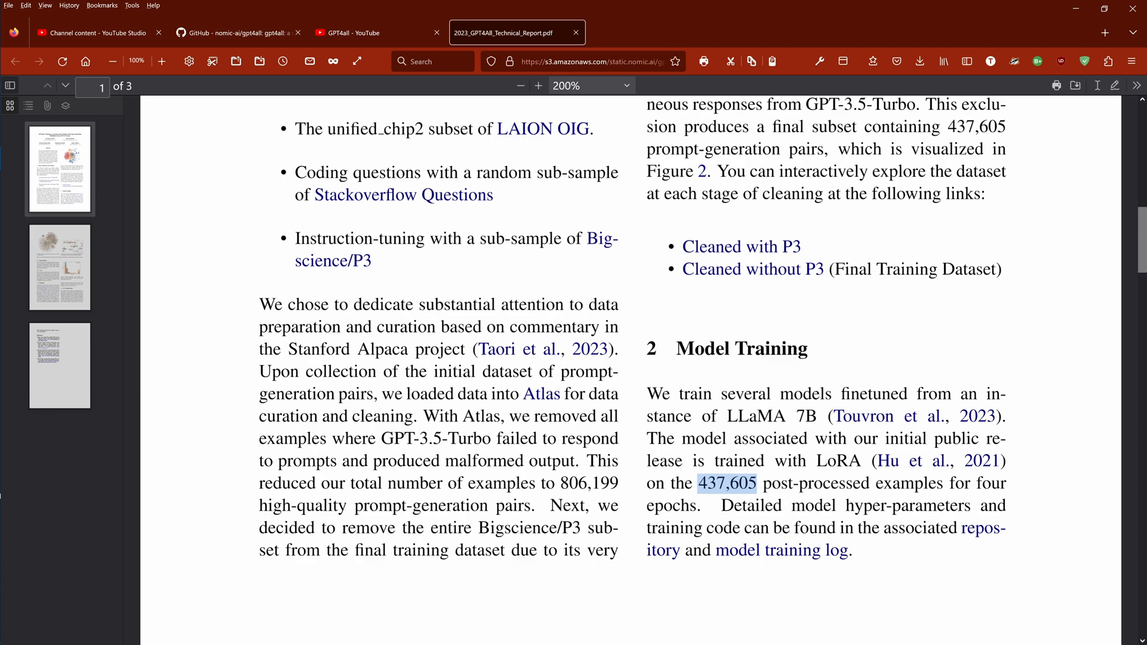
# - Select the Use Considerations sentence about GPT-3.5-Turbo data, then return to Model Training
pyautogui.scroll(-3)
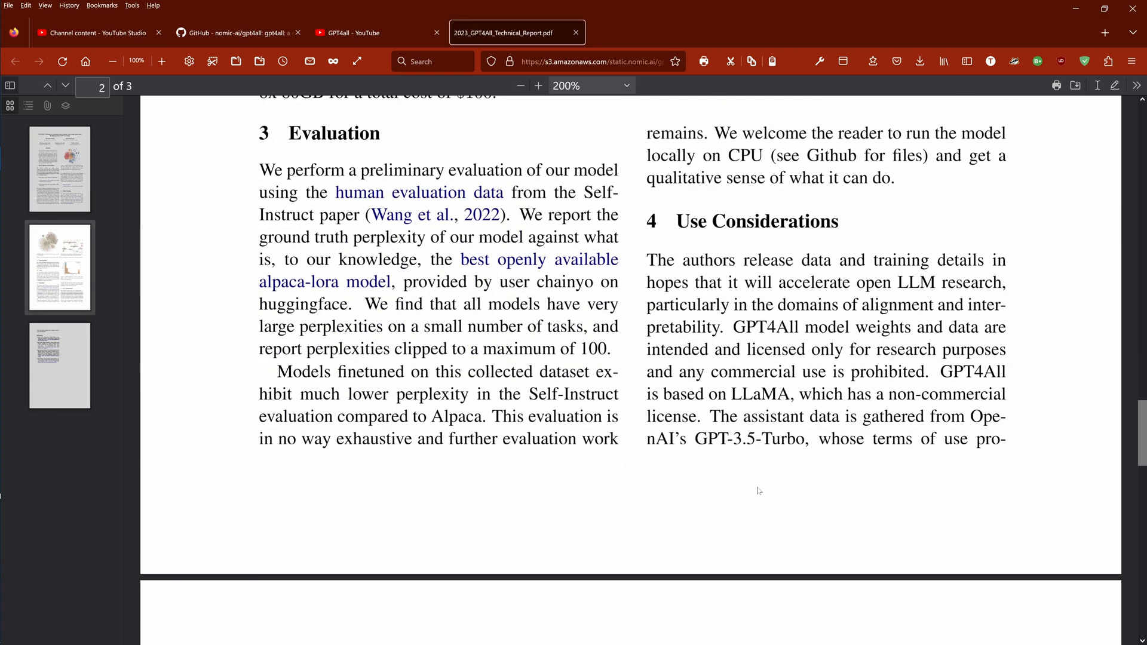
pyautogui.moveTo(940, 372); pyautogui.dragTo(786, 393)
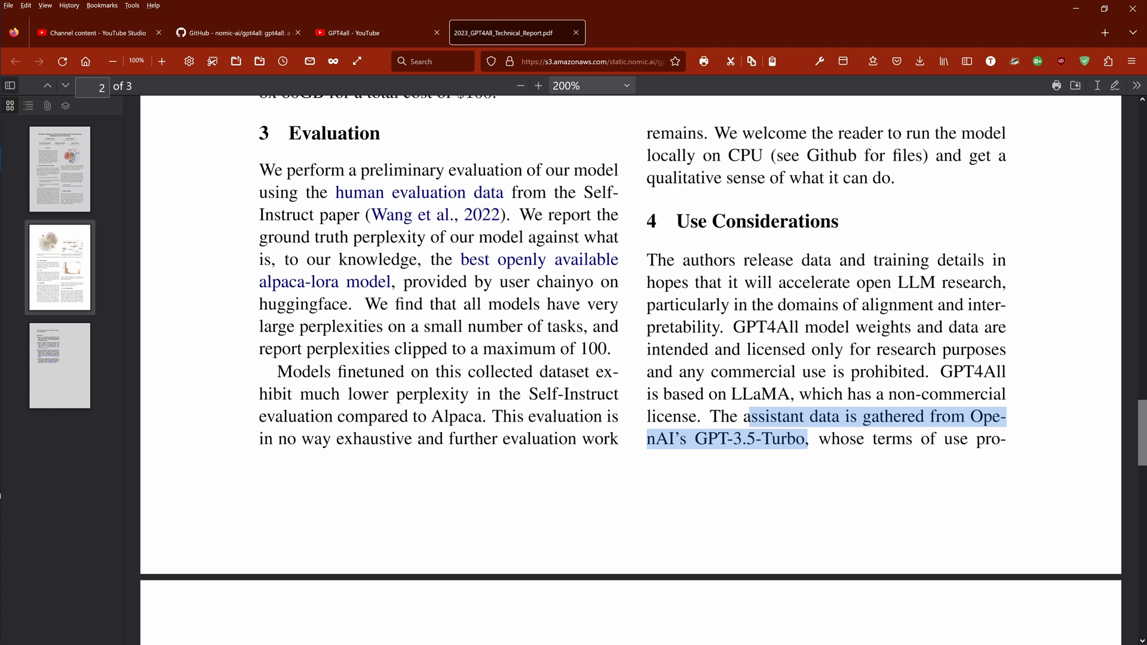
pyautogui.scroll(-3)
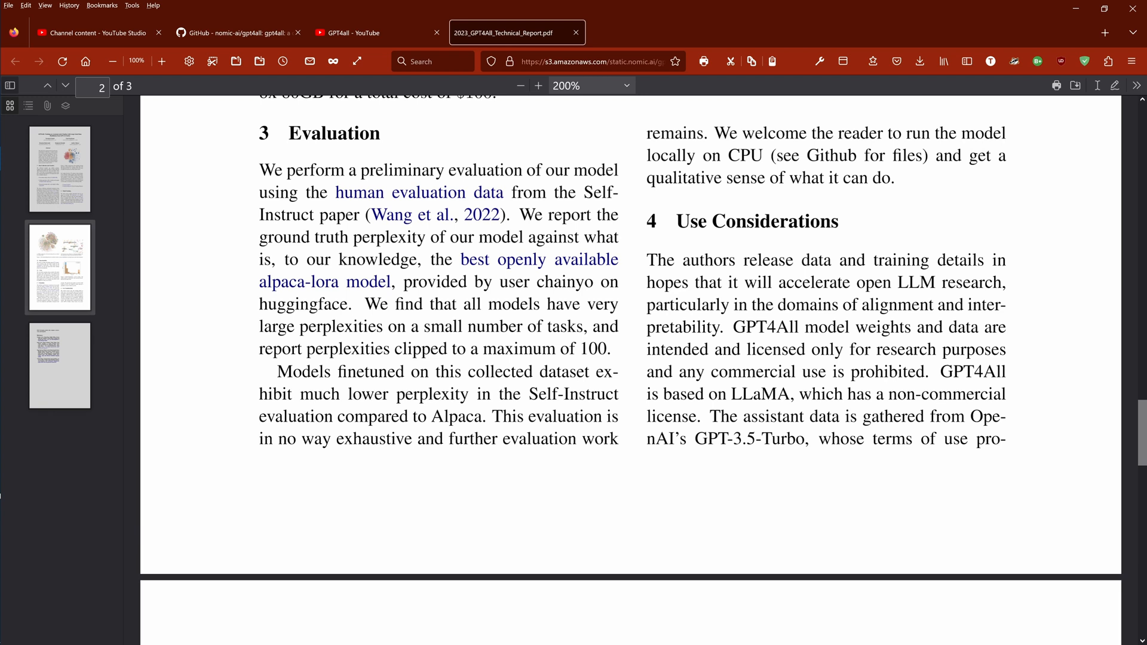
pyautogui.doubleClick(760, 395)
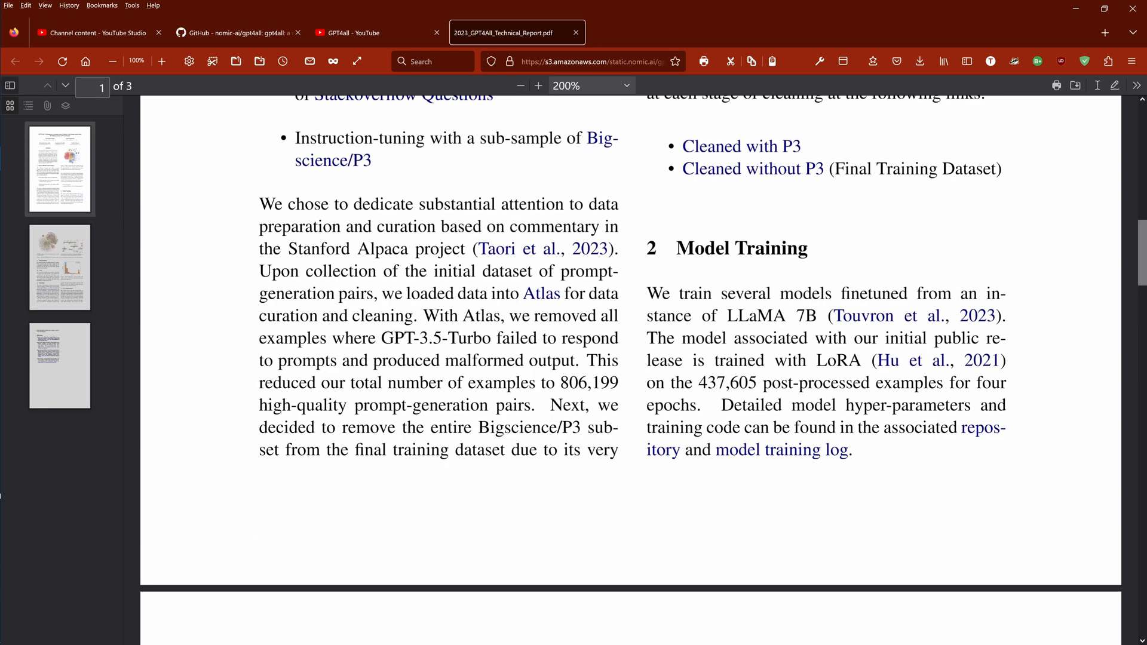
# - Select the word LoRA in Model Training and move down to the Costs section
pyautogui.doubleClick(838, 360)
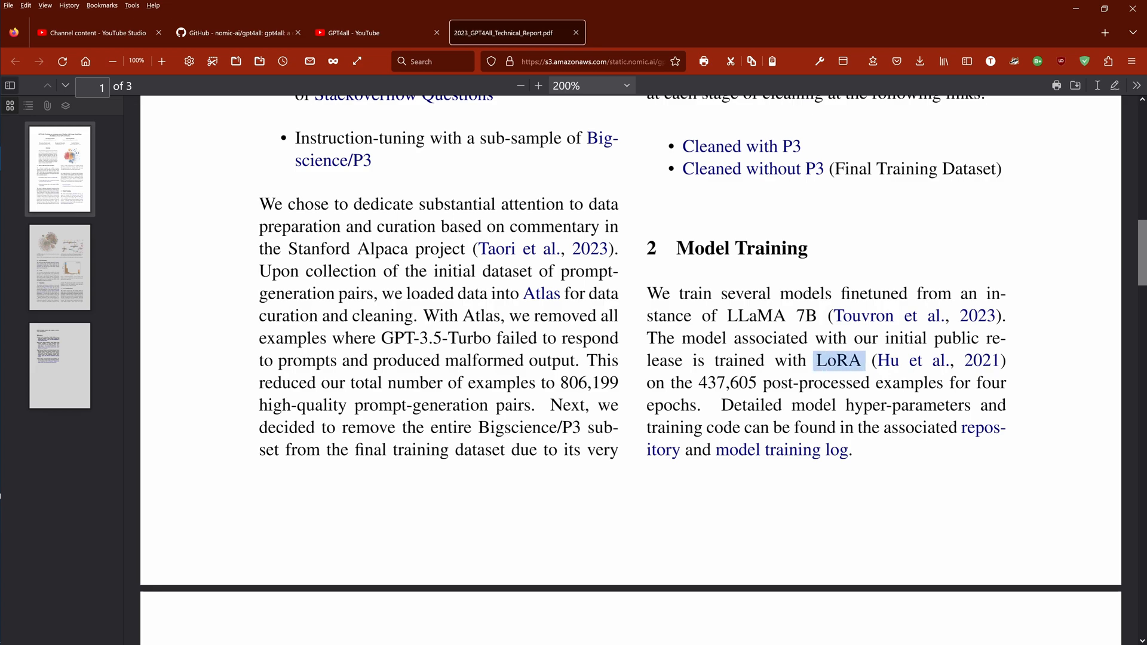
pyautogui.scroll(-3)
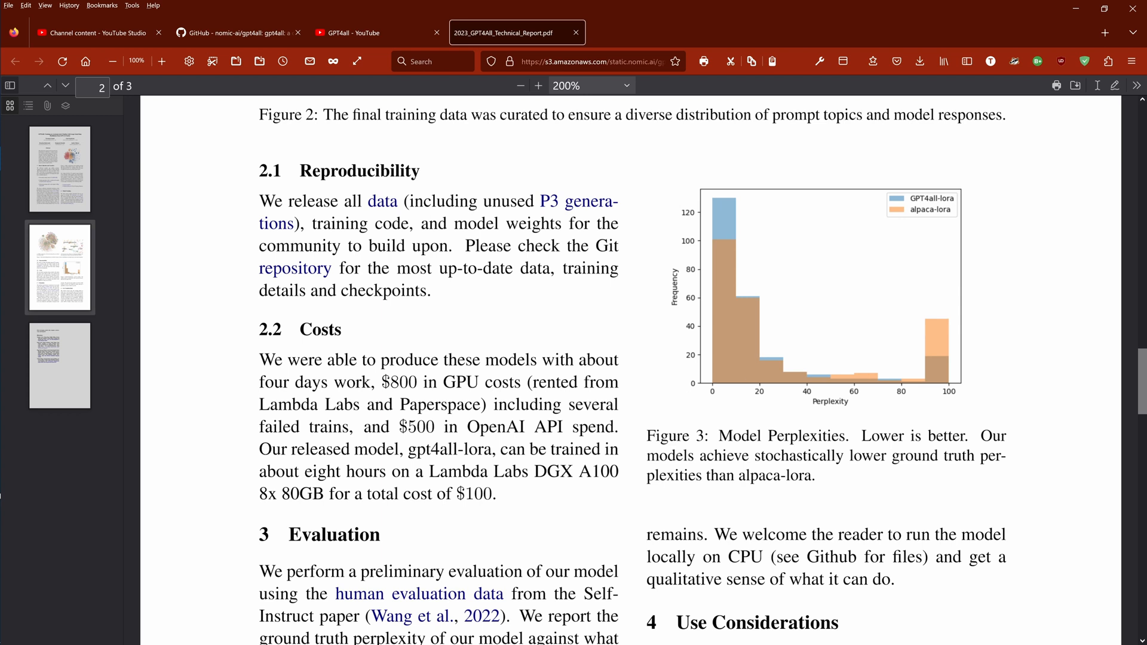
# - Select the eight-hour Lambda Labs DGX A100 8x 80GB training details, then return to page 1
pyautogui.doubleClick(278, 472)
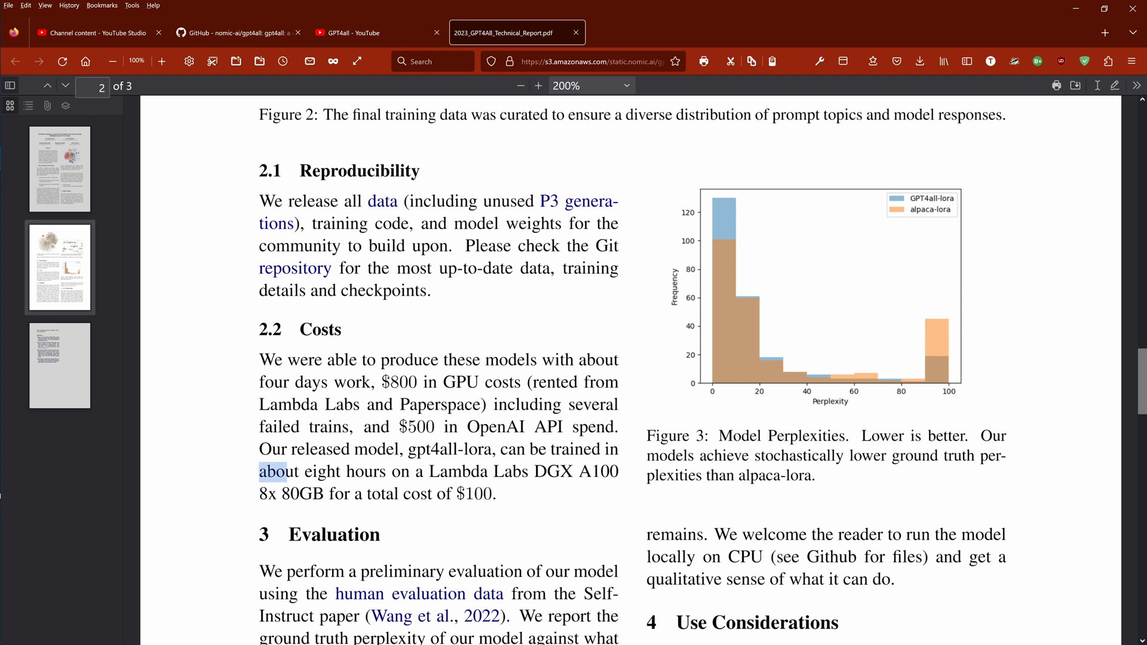
pyautogui.moveTo(260, 472); pyautogui.dragTo(563, 471)
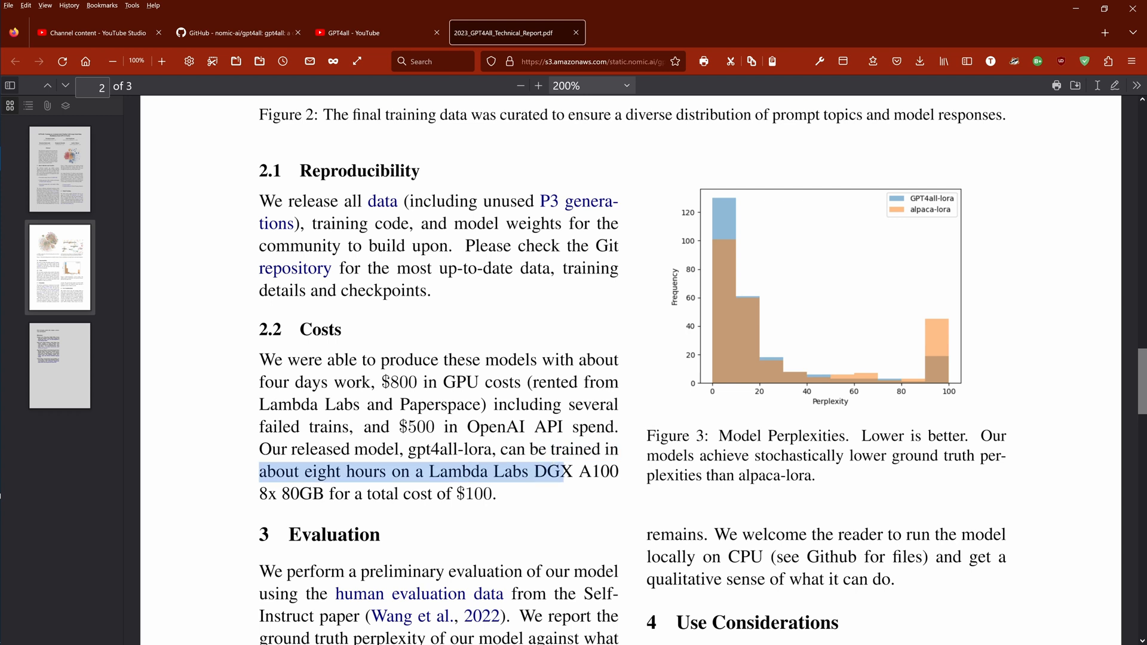
pyautogui.moveTo(558, 471); pyautogui.dragTo(622, 472)
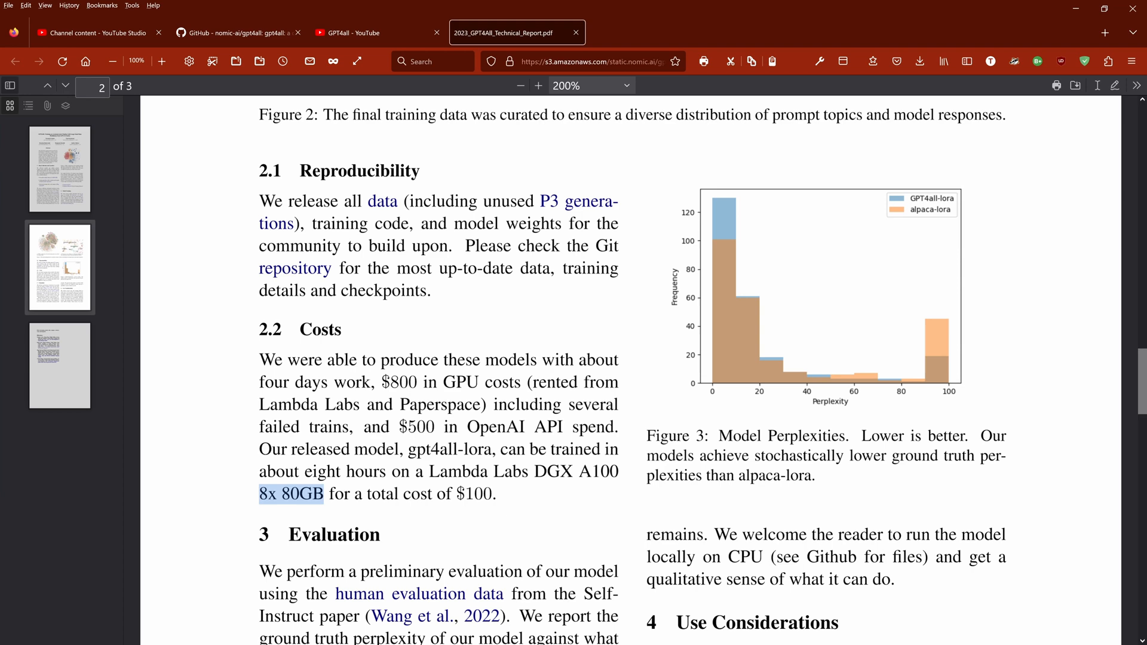
pyautogui.scroll(-3)
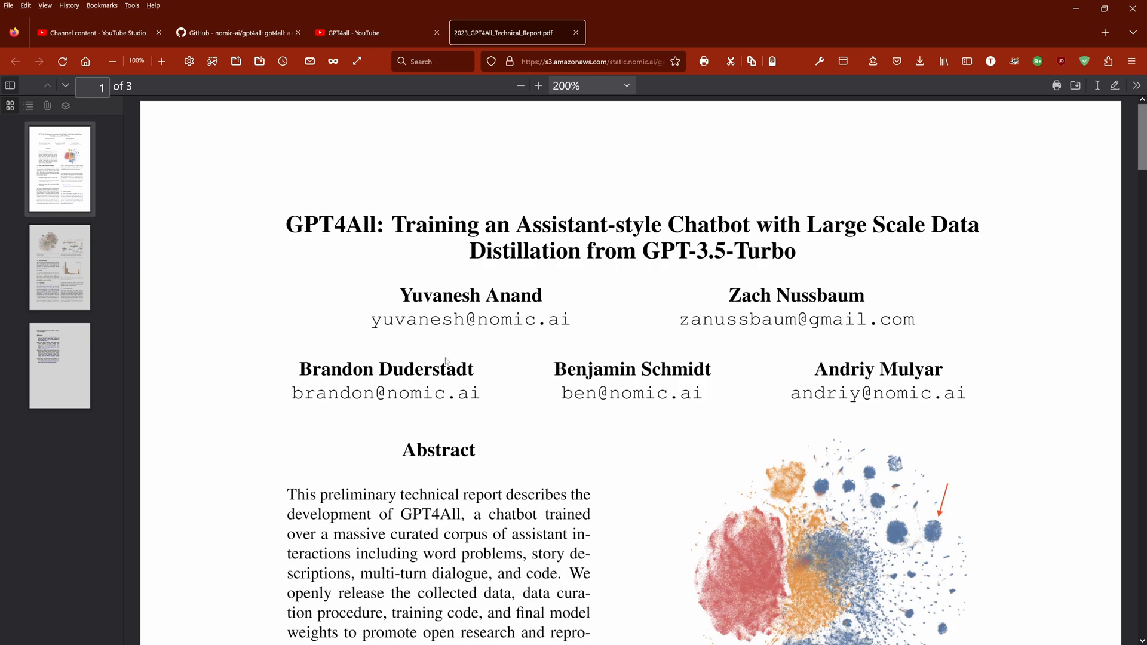
# - Leave the report for the GPT4all - YouTube tab and scroll its results
pyautogui.scroll(-3)
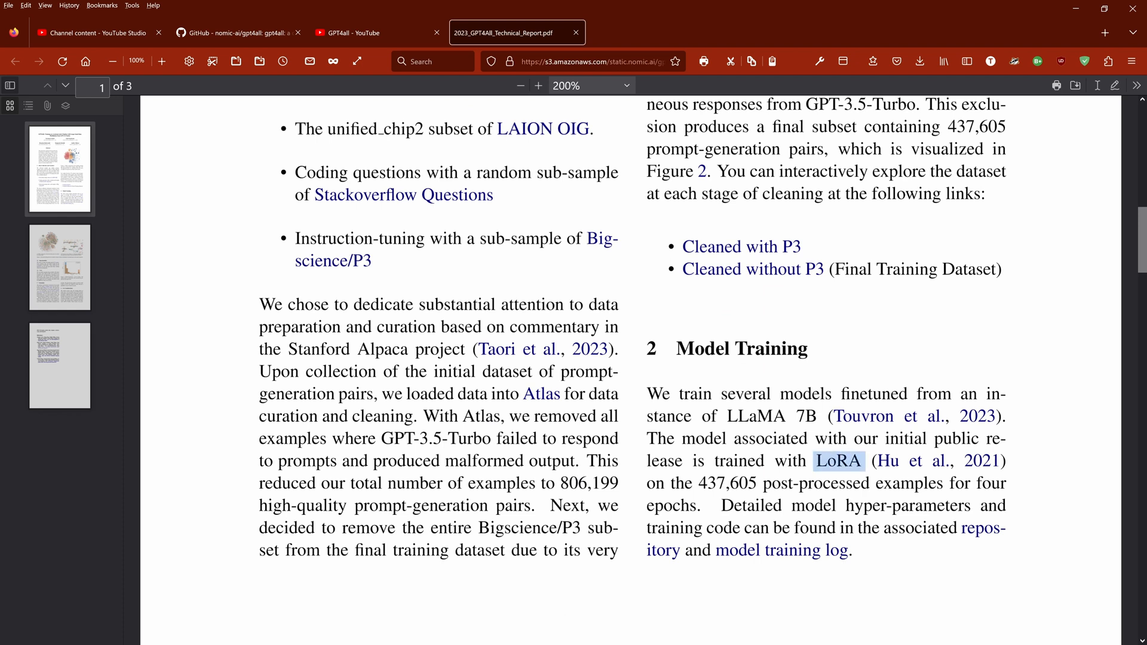
pyautogui.moveTo(616, 410)
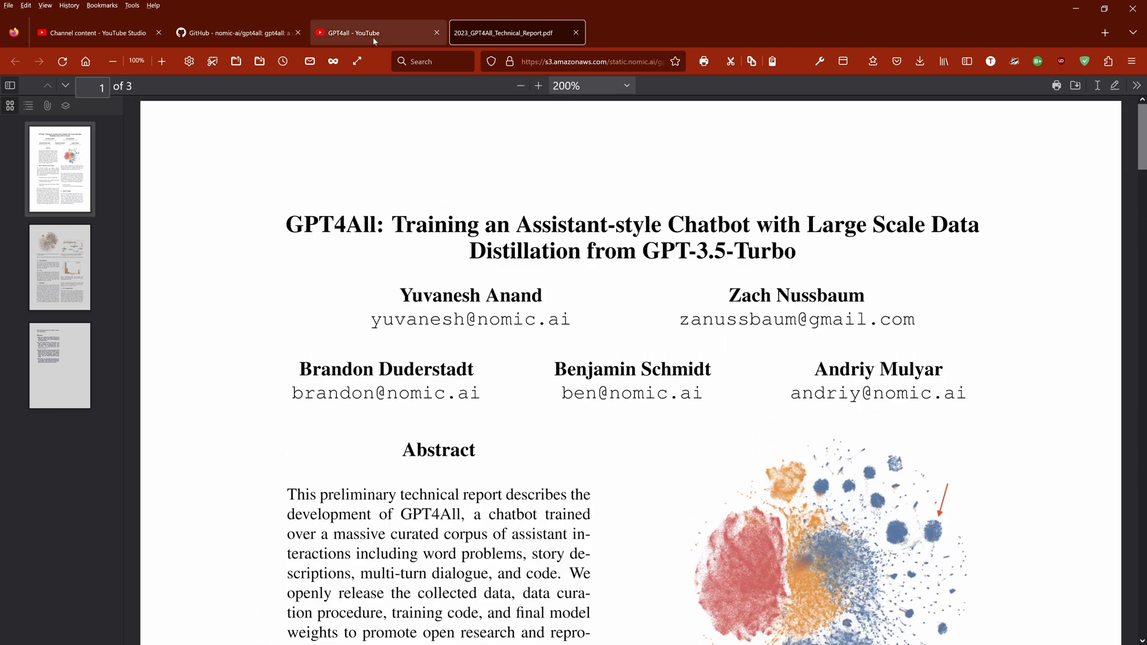
pyautogui.click(378, 33)
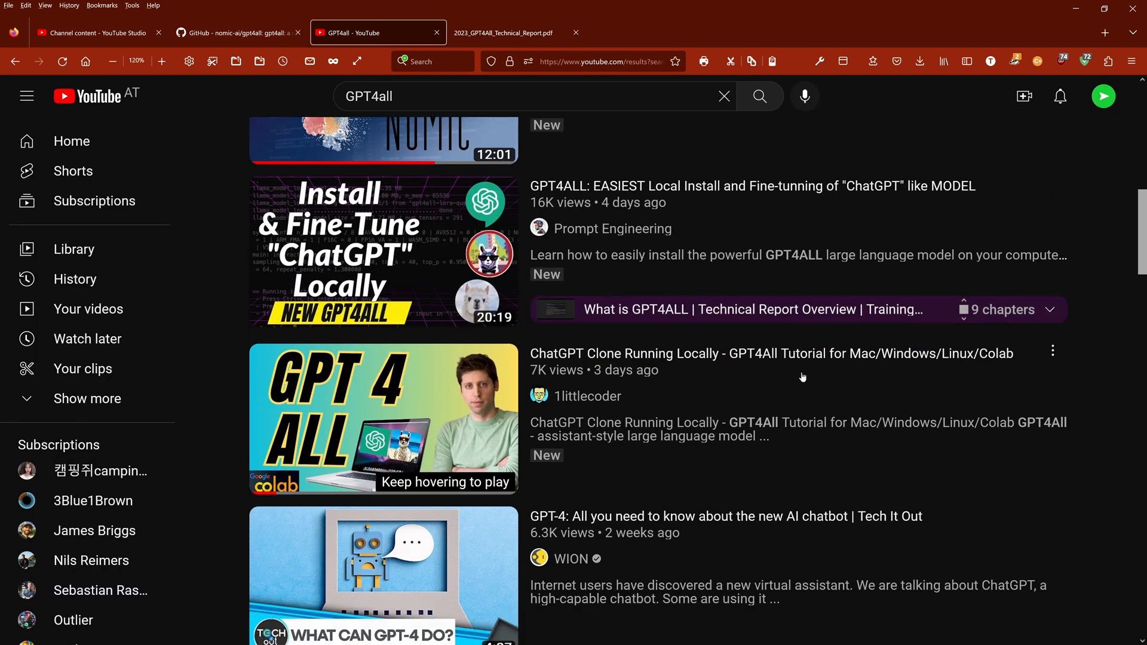
pyautogui.scroll(-3)
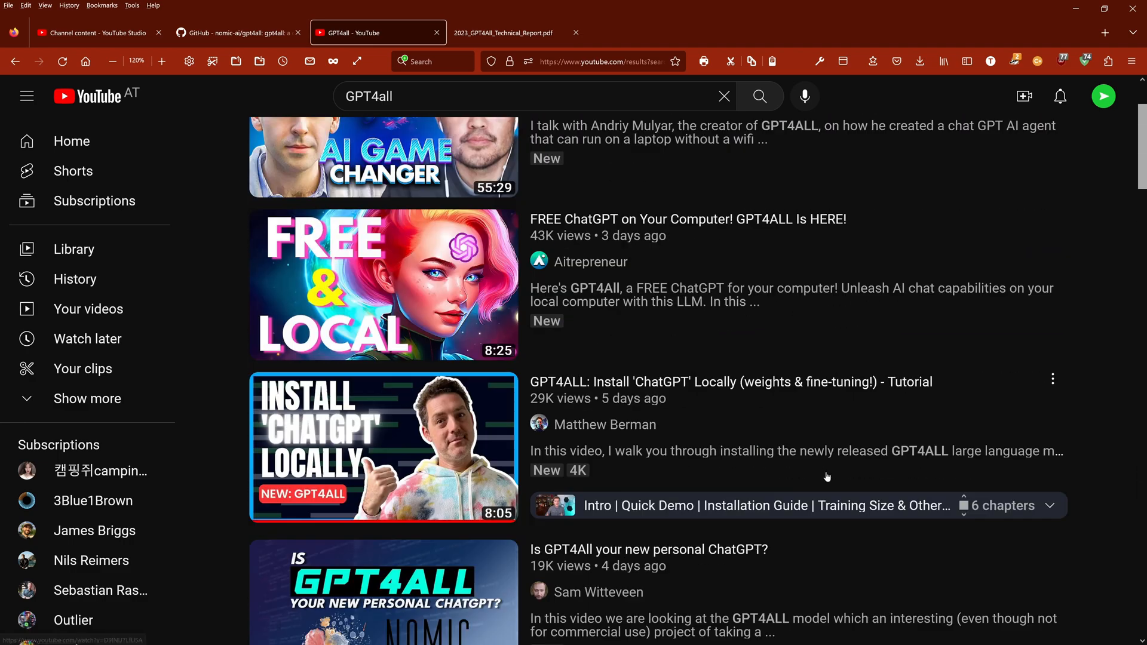